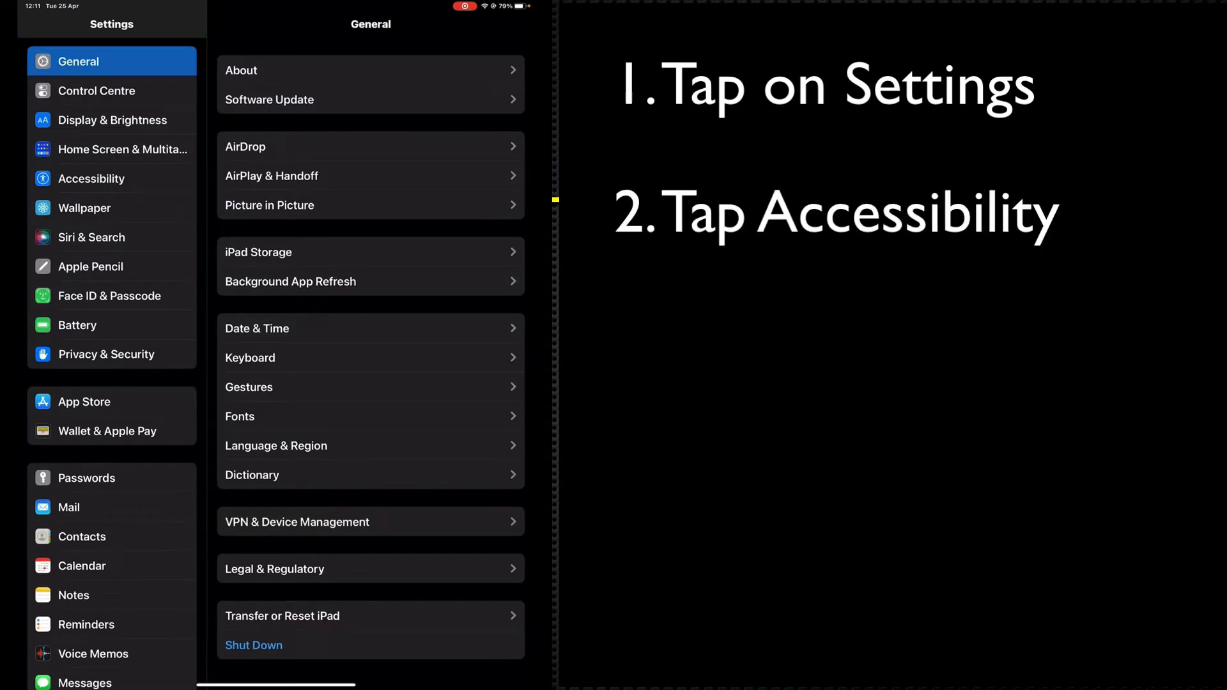
Go to Accessibility, then Spoken Content.
click(92, 177)
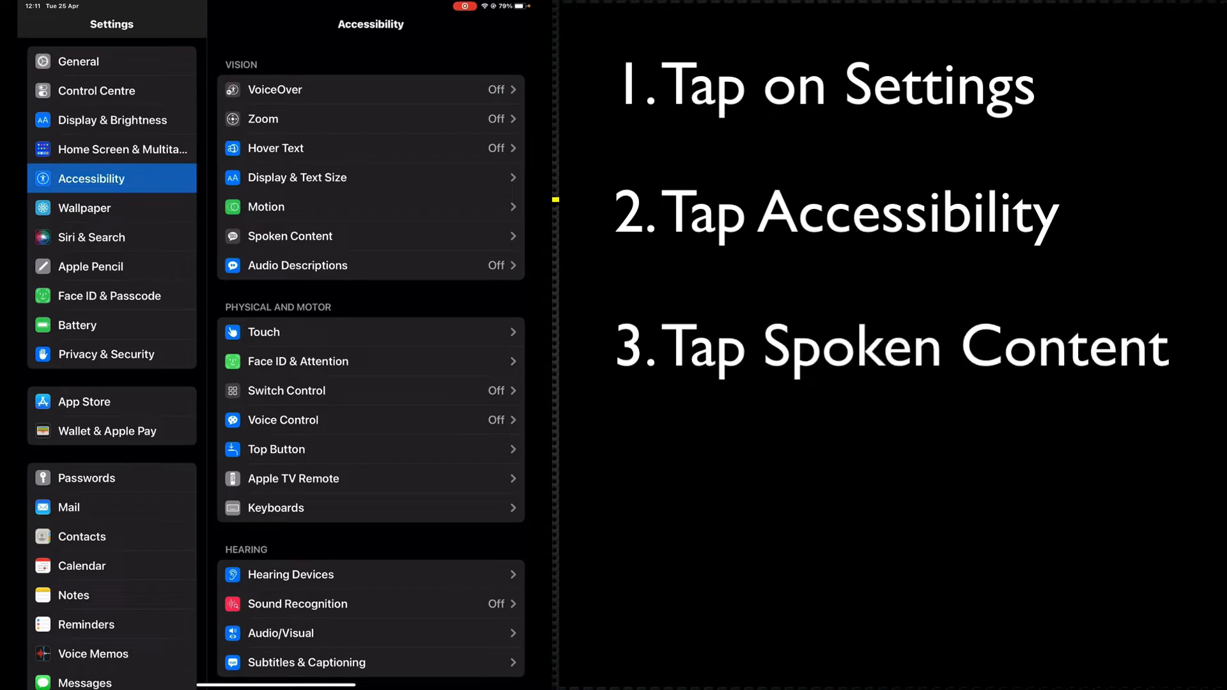
click(289, 235)
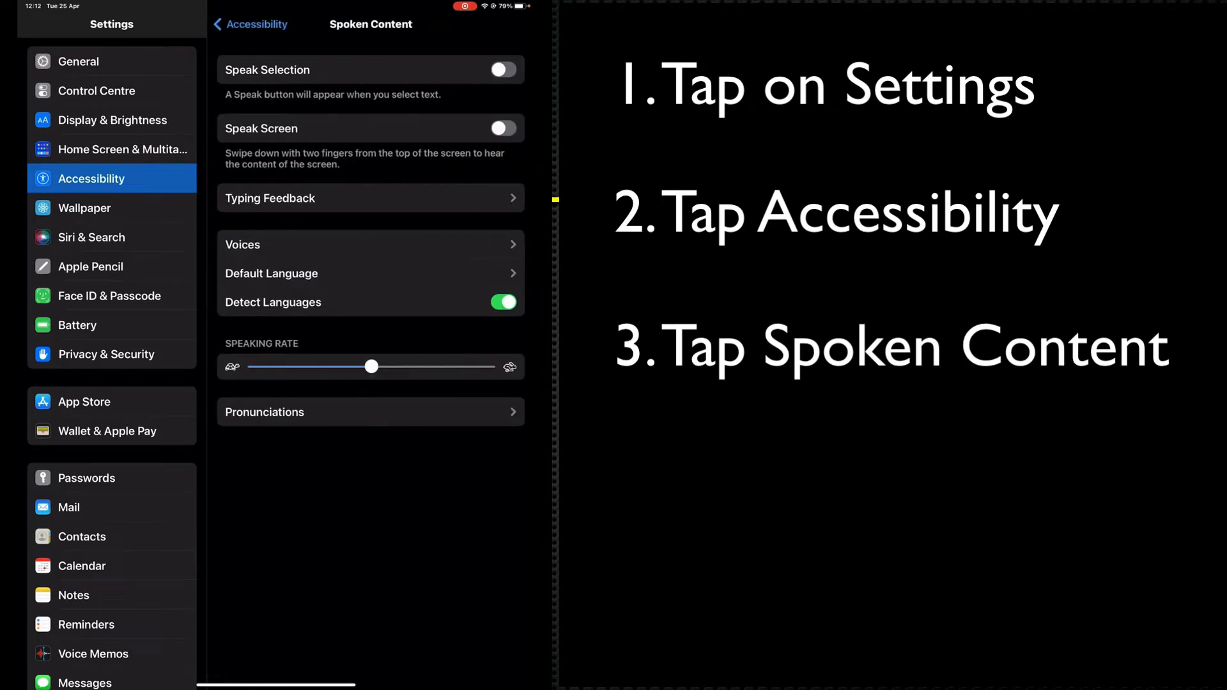
Switch on the Speak Selection and Speak Screen toggles.
click(504, 70)
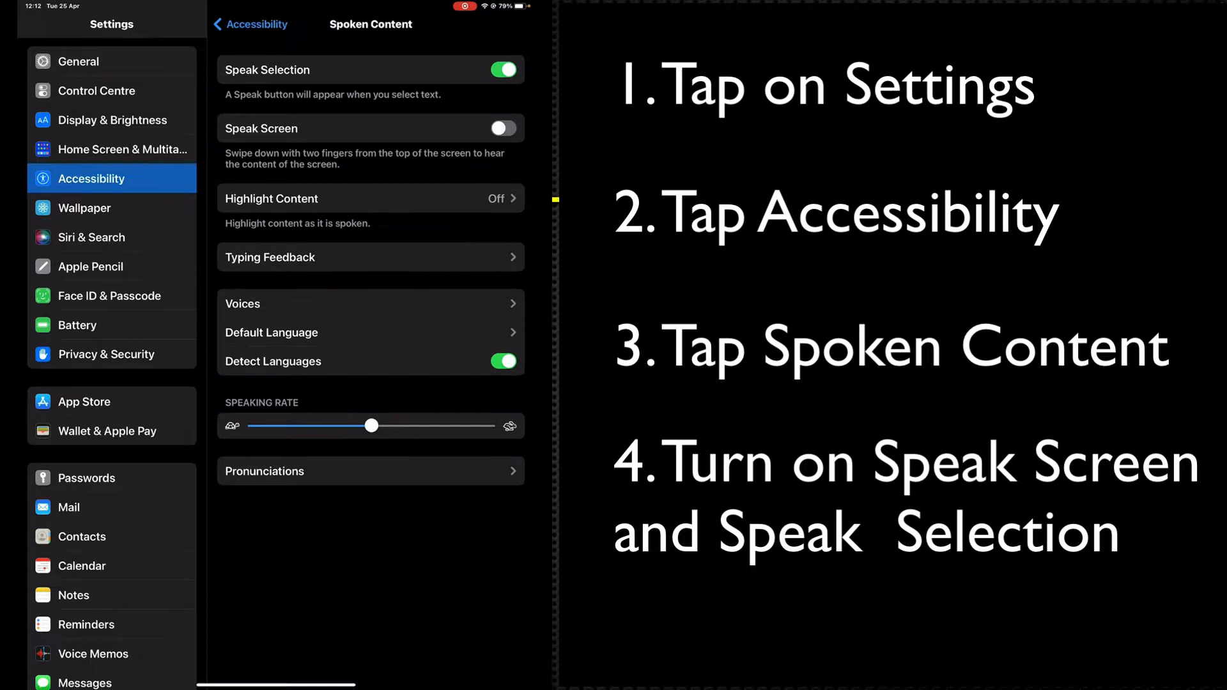
click(504, 128)
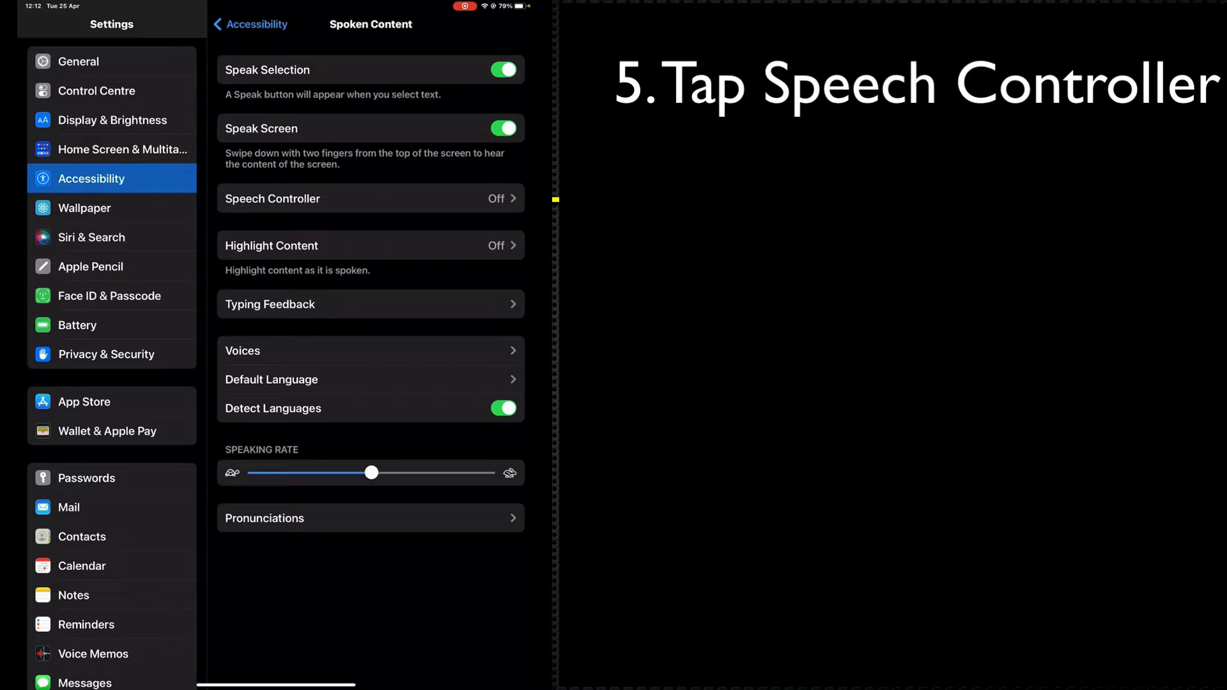
Enable Show Controller so the Speech Controller shows as On.
click(369, 198)
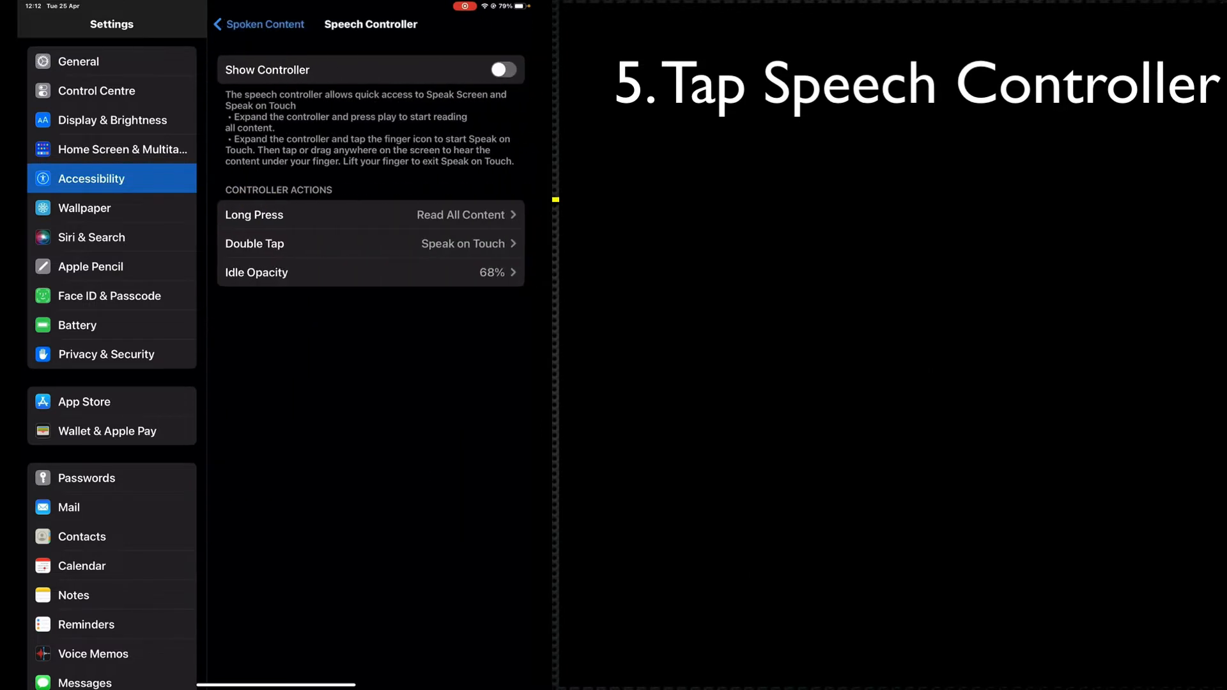
click(506, 69)
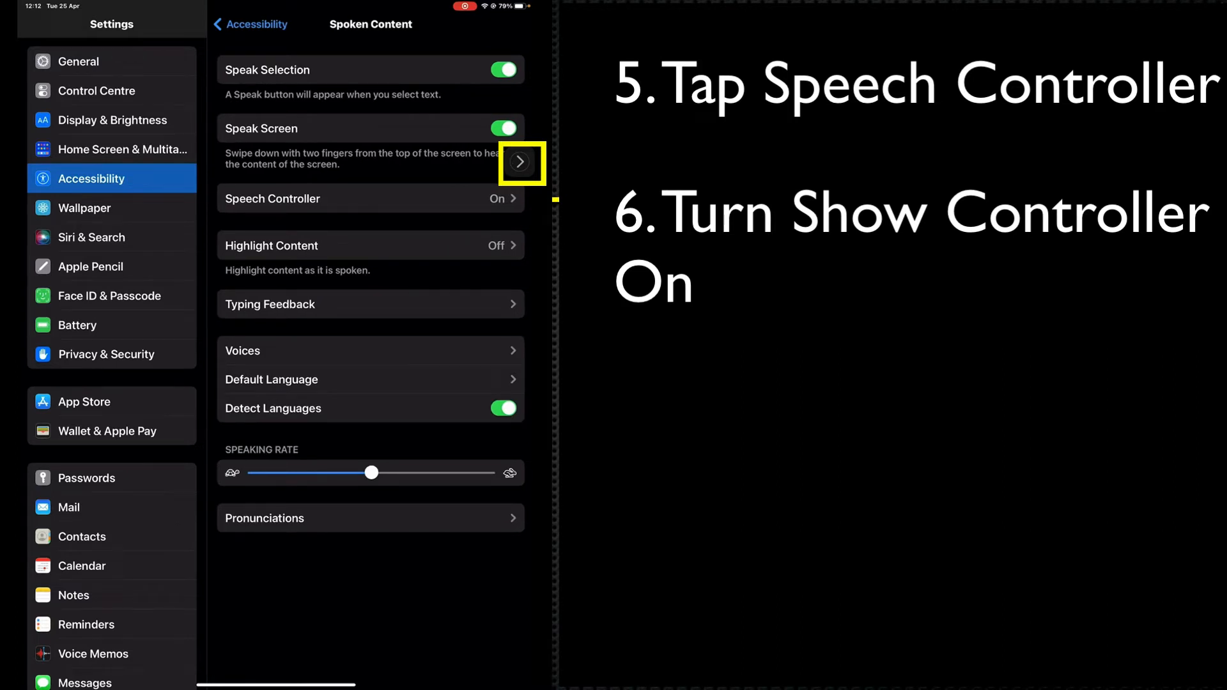
Expand the floating speech controller button and choose one of its options.
click(520, 162)
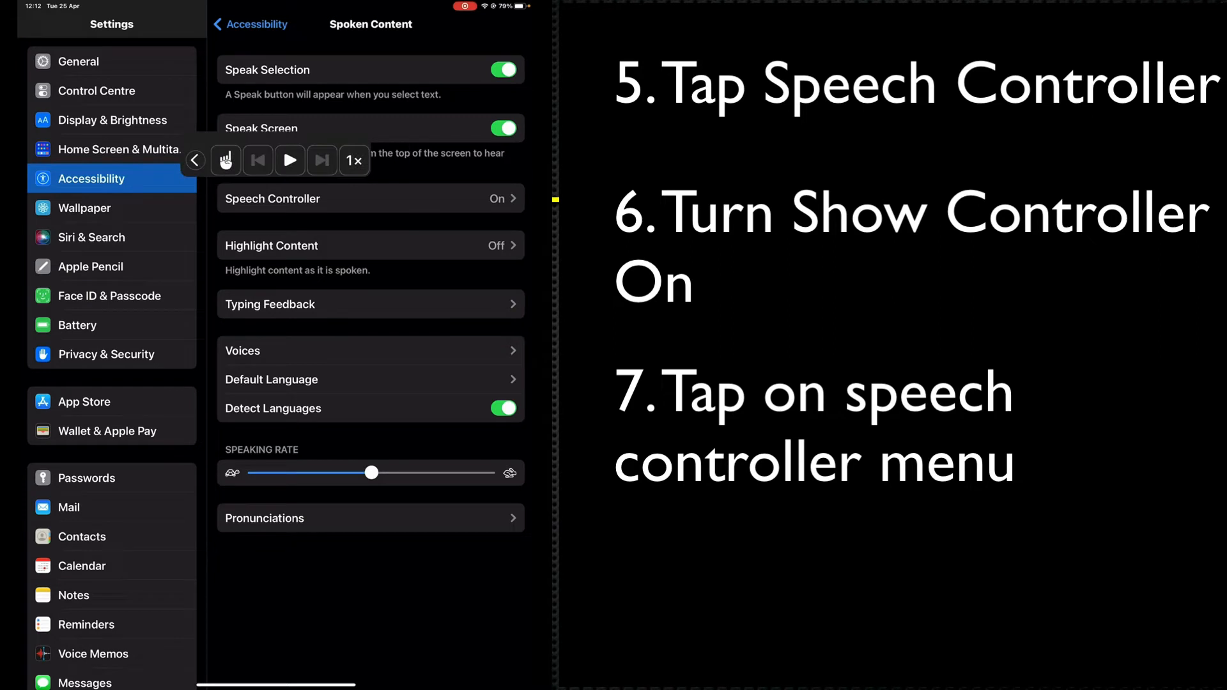
click(226, 161)
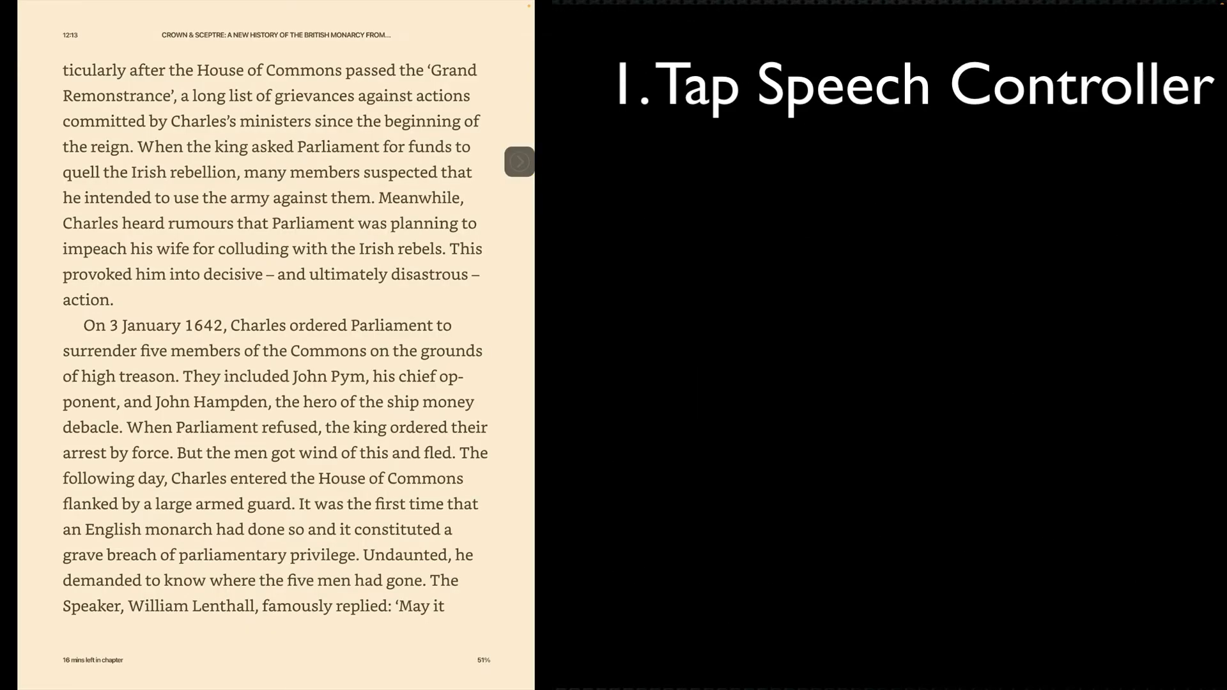
Expand the controller over the book page and start Speak on Touch via the hand icon.
click(519, 161)
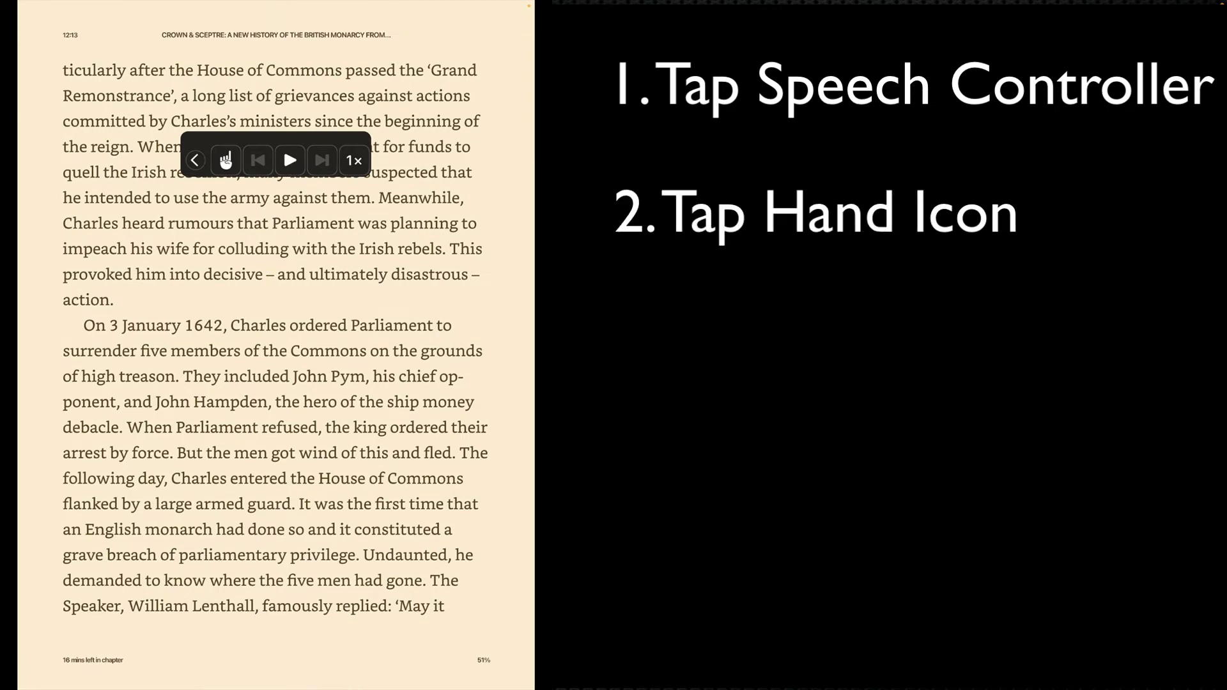
click(226, 160)
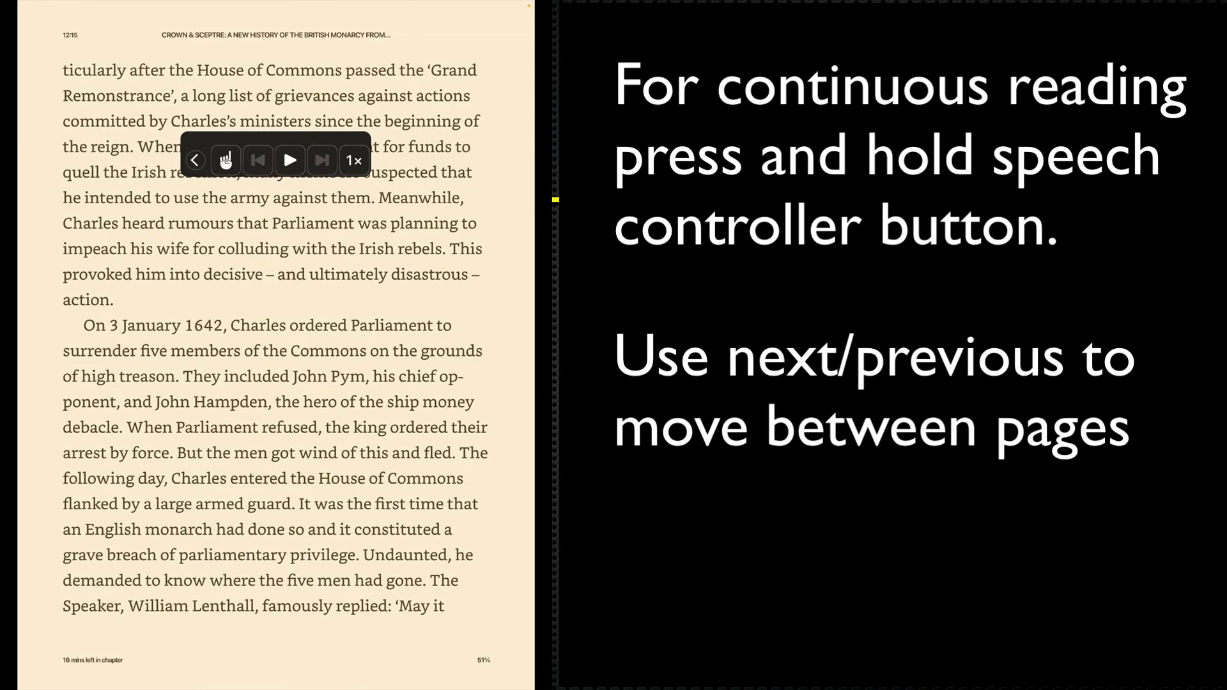
Read the page continuously and raise the speed from 1× to 1½×.
click(355, 160)
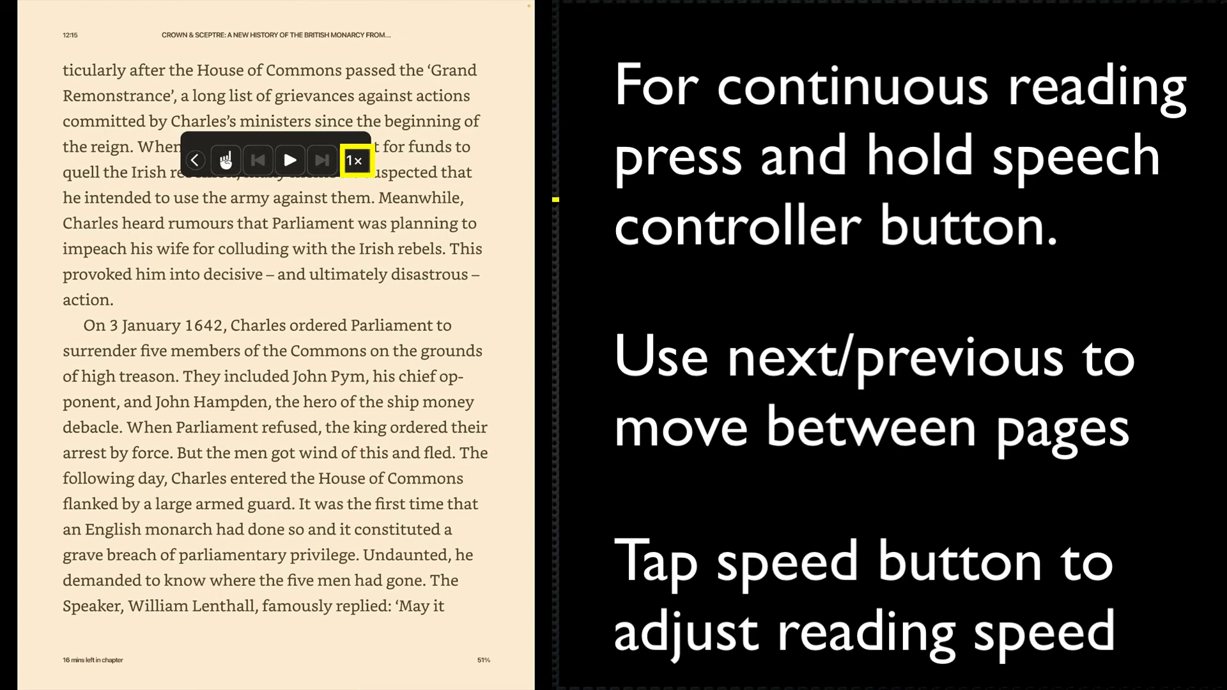
click(358, 159)
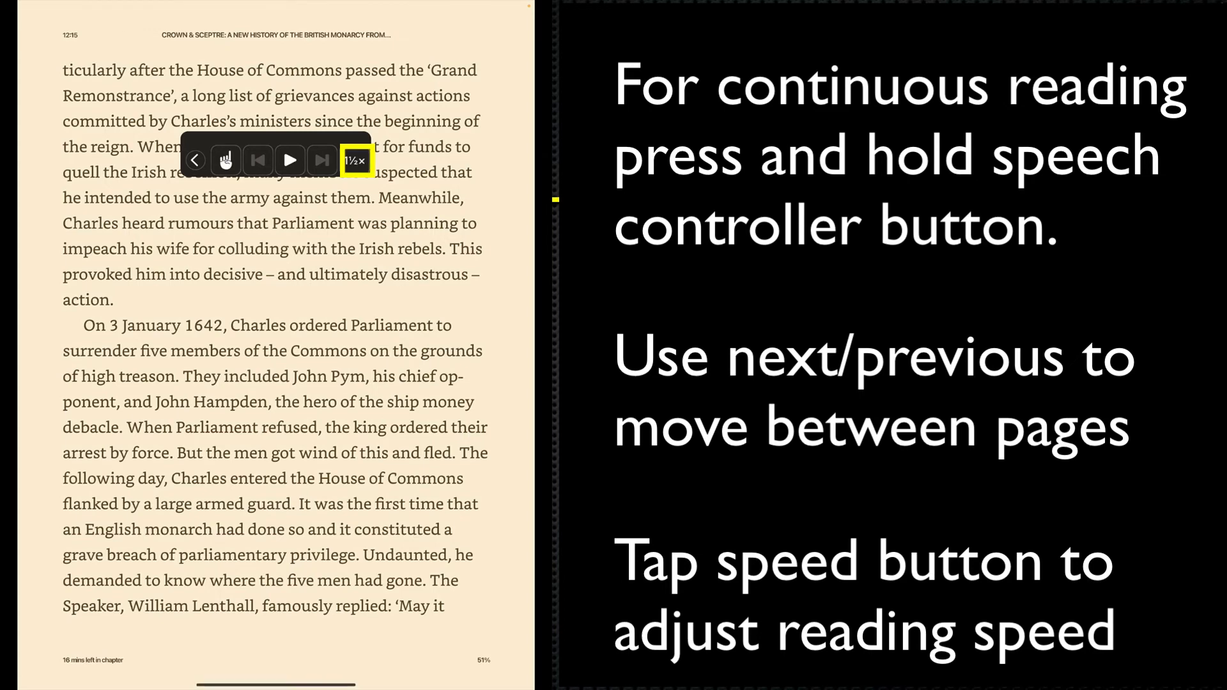